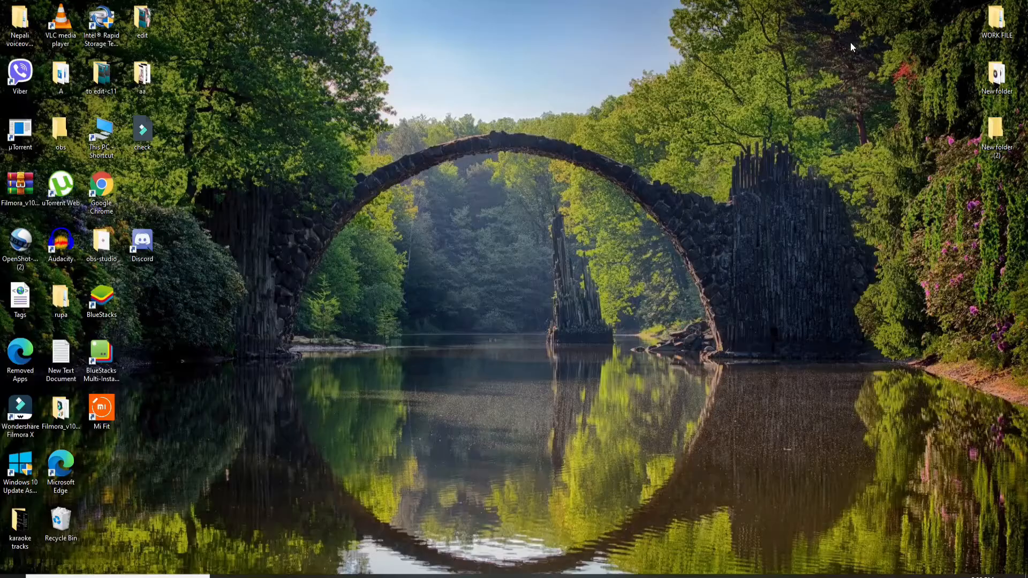
mouse_move(912, 37)
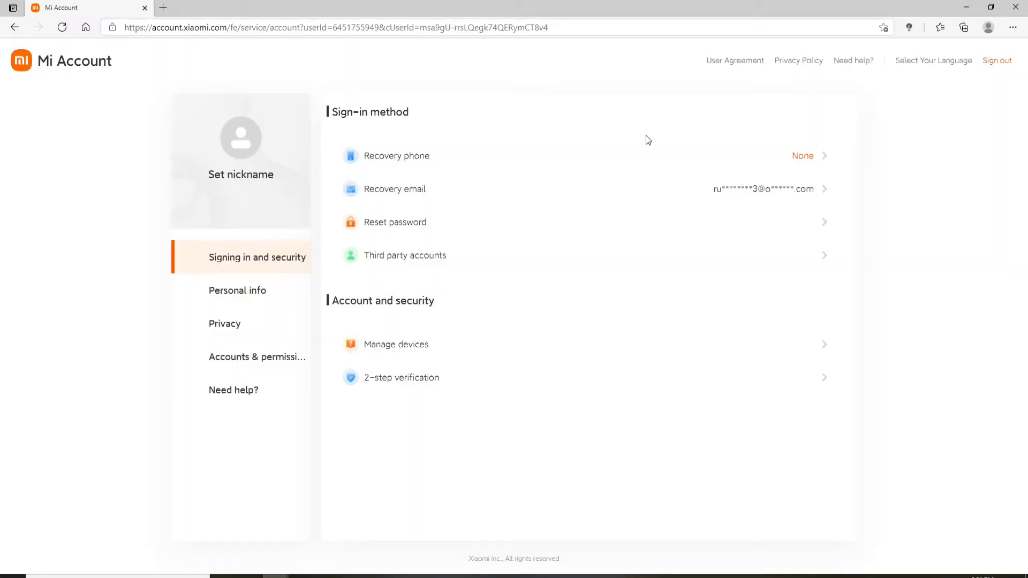
mouse_move(78, 62)
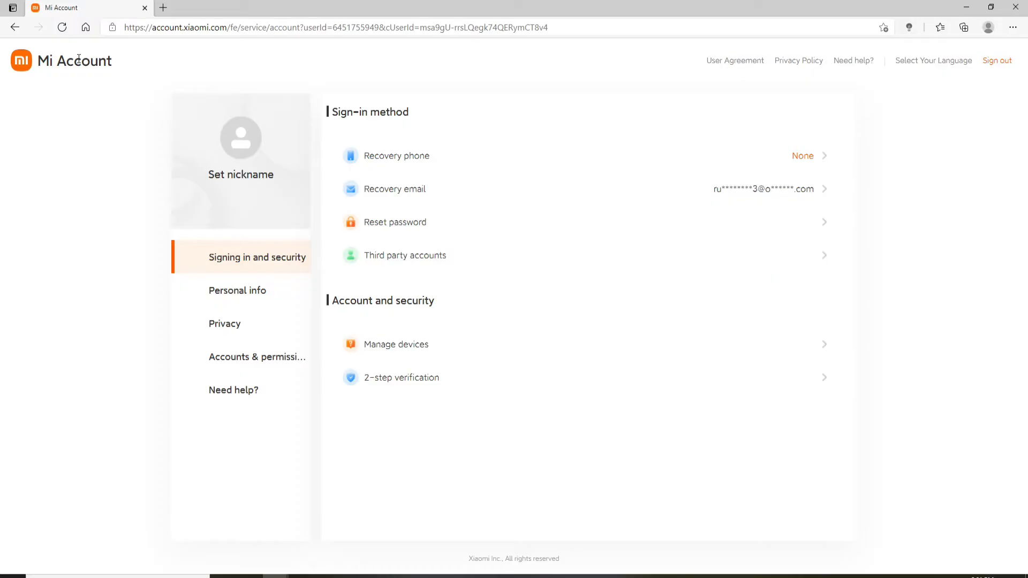
mouse_move(367, 100)
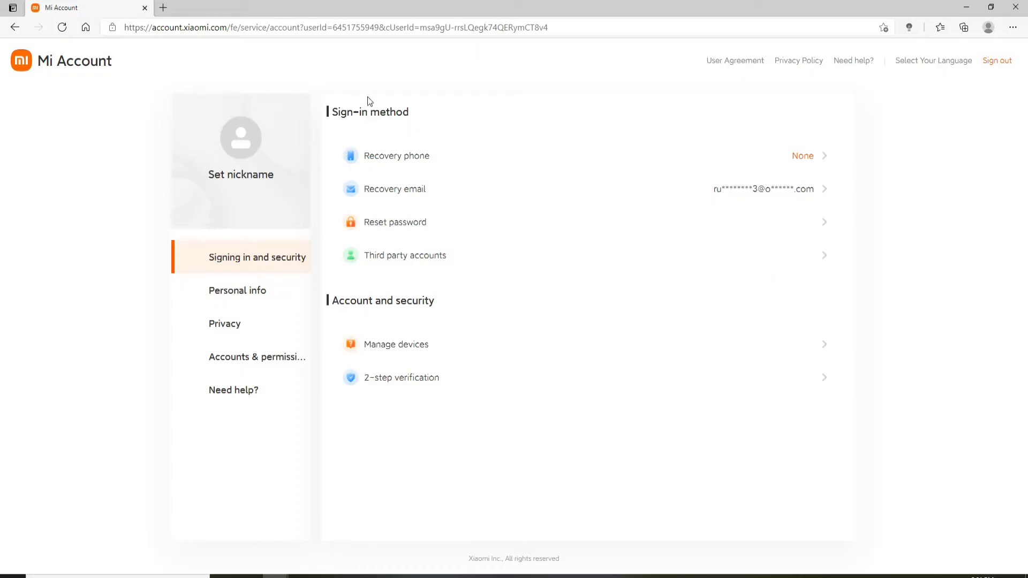
mouse_move(384, 193)
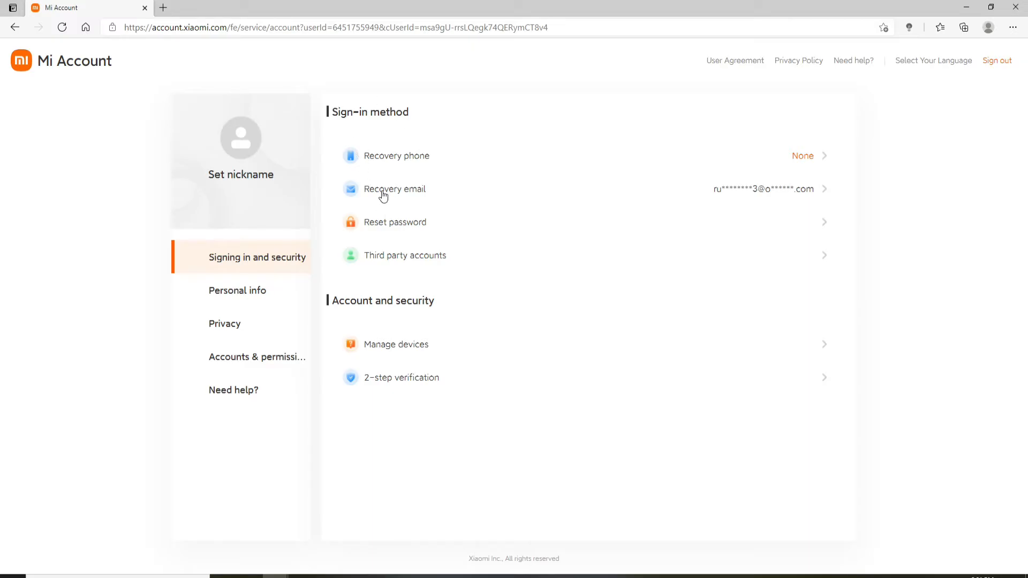
- Start changing the recovery email from the Signing in and security page
left_click(394, 189)
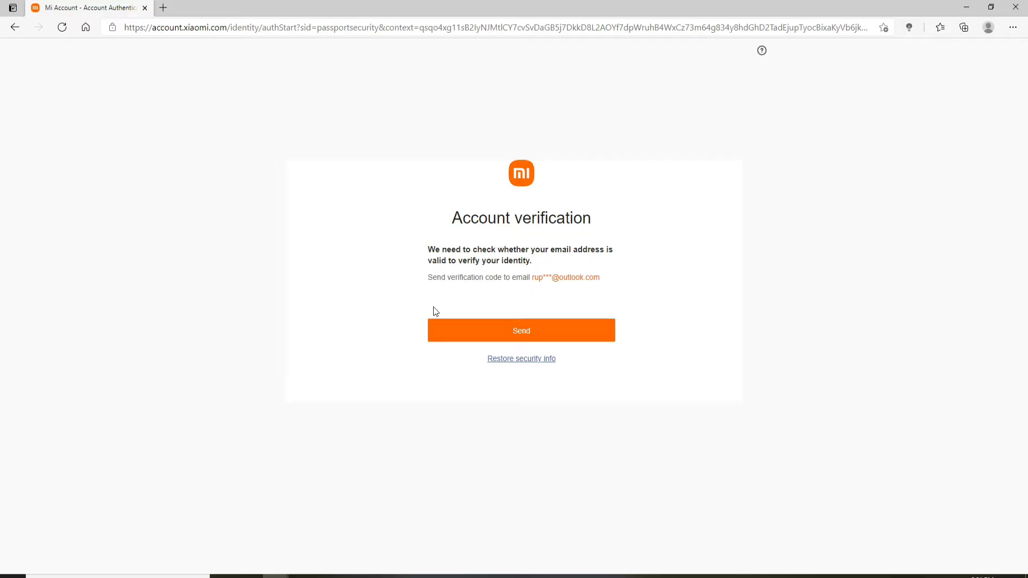
mouse_move(546, 281)
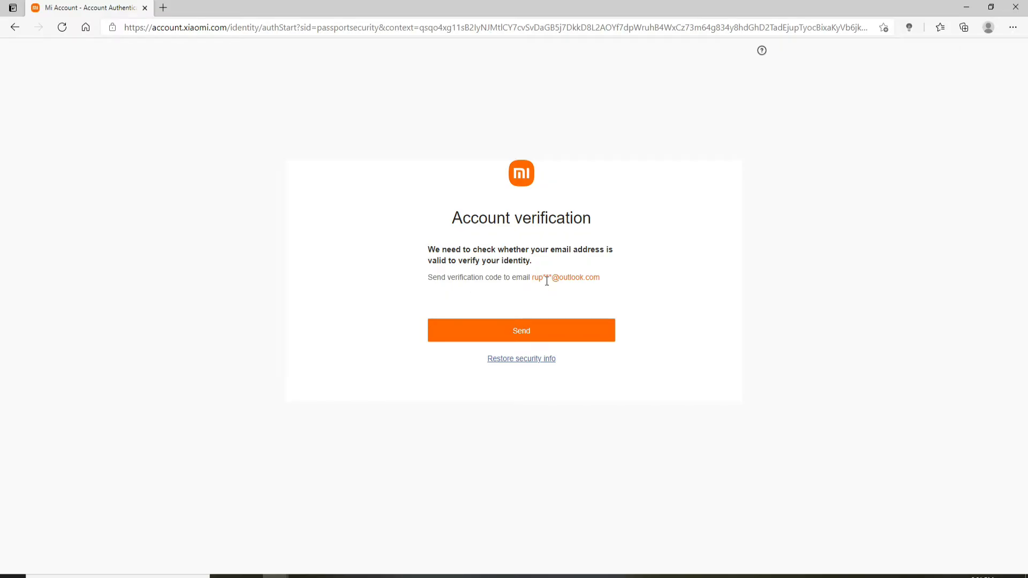
- Send a verification code to the current Outlook recovery address
left_click(521, 330)
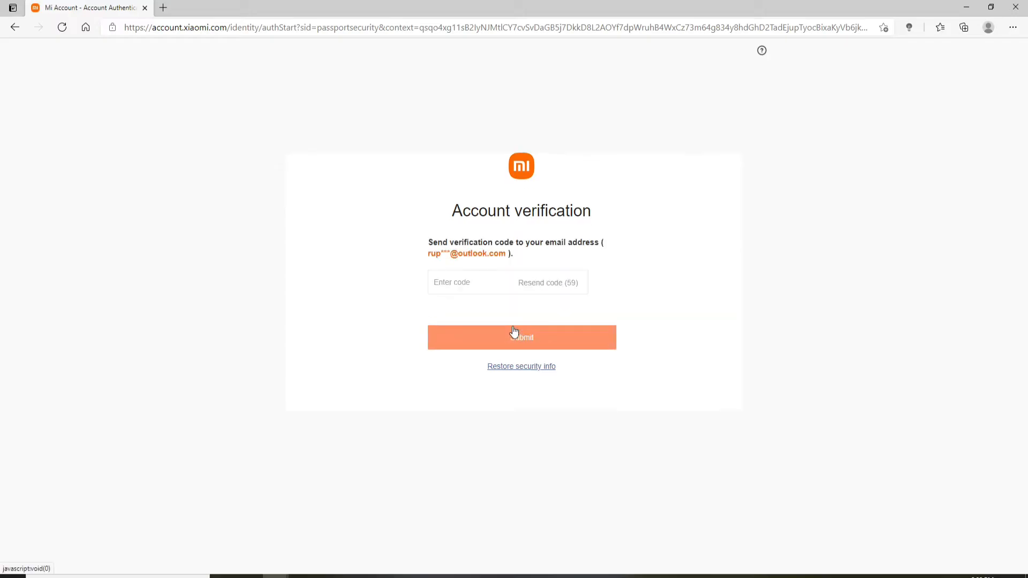
mouse_move(167, 22)
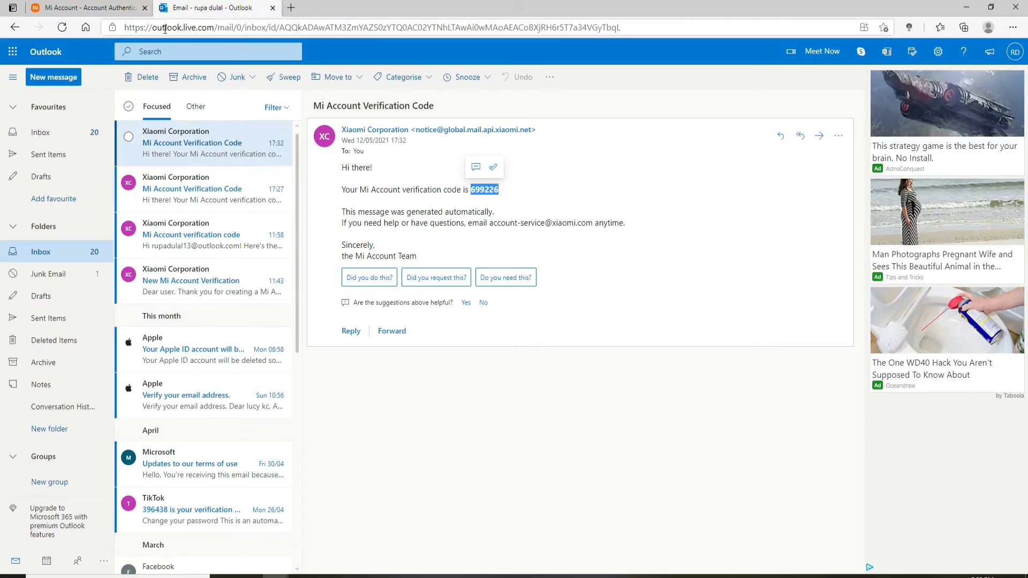
left_click(89, 7)
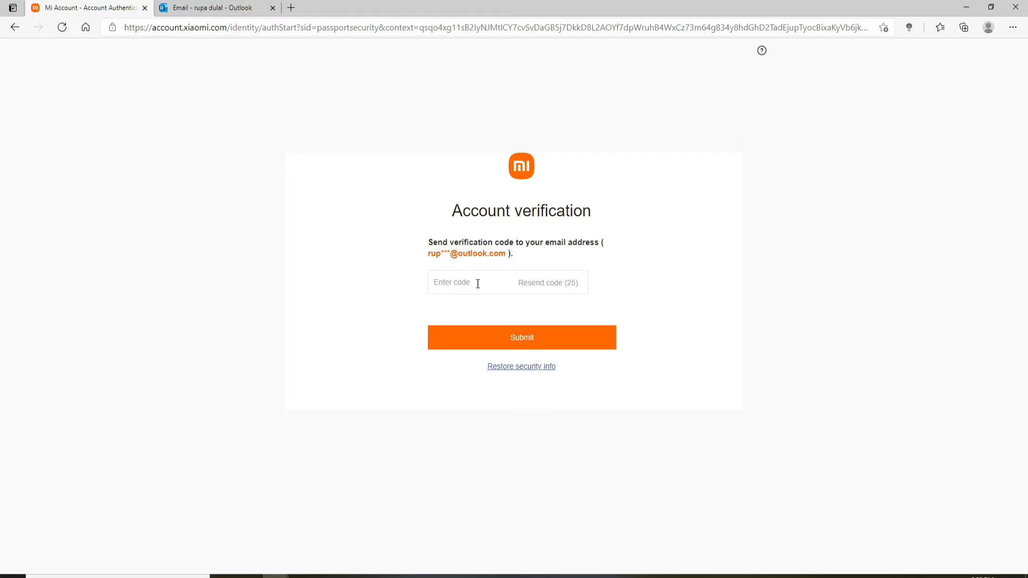
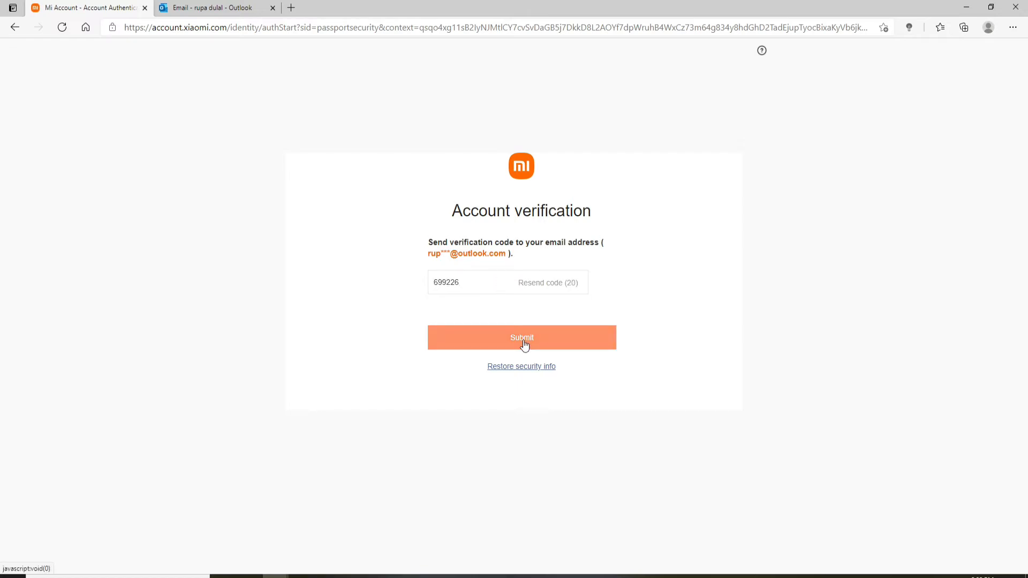
left_click(521, 338)
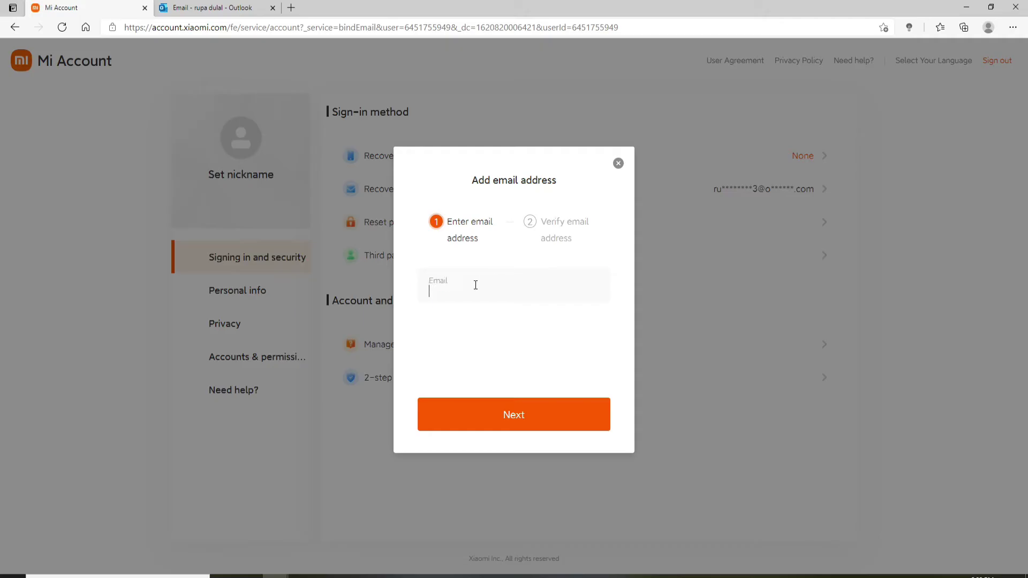
left_click(514, 285)
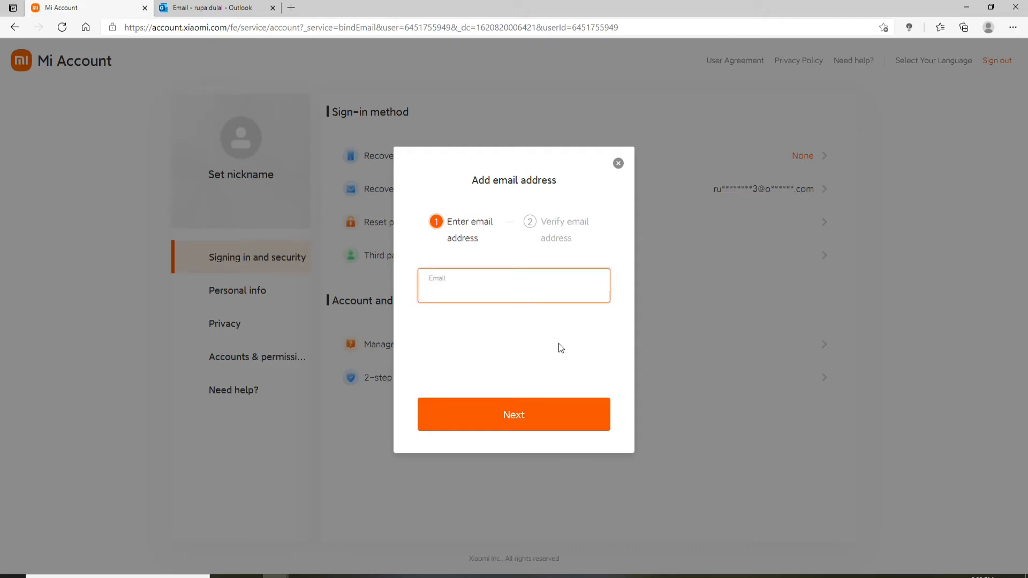
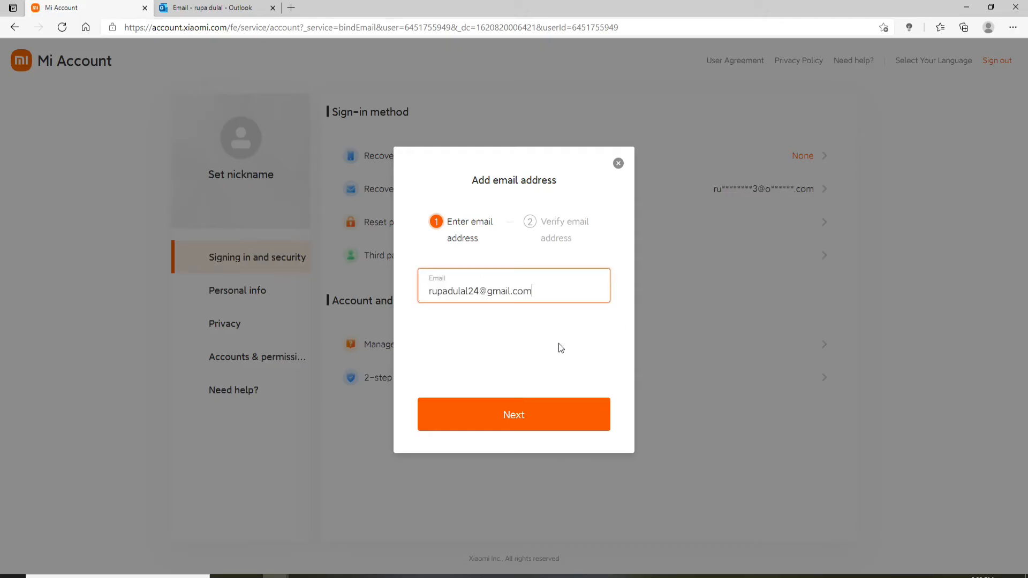
mouse_move(556, 421)
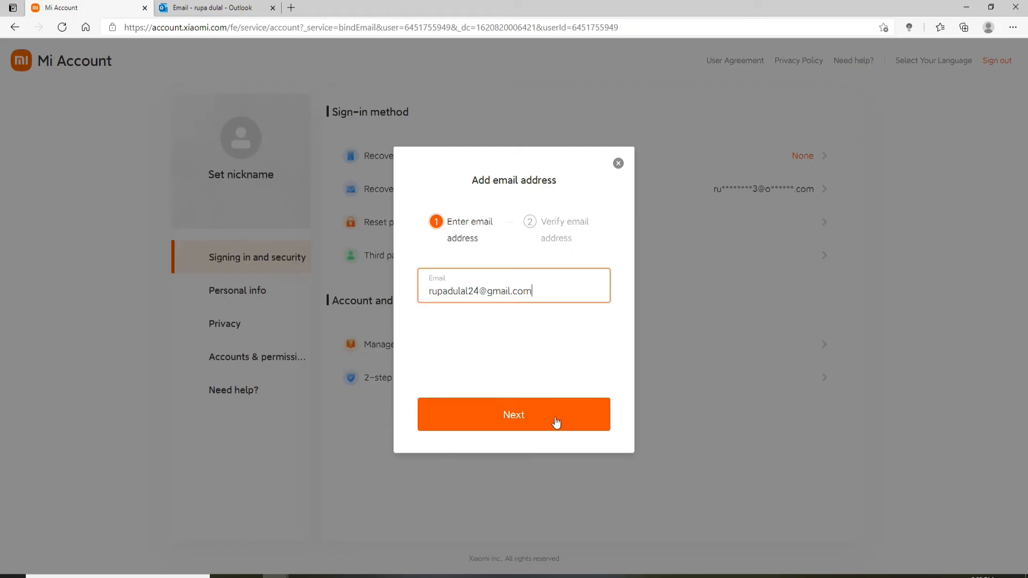
left_click(514, 414)
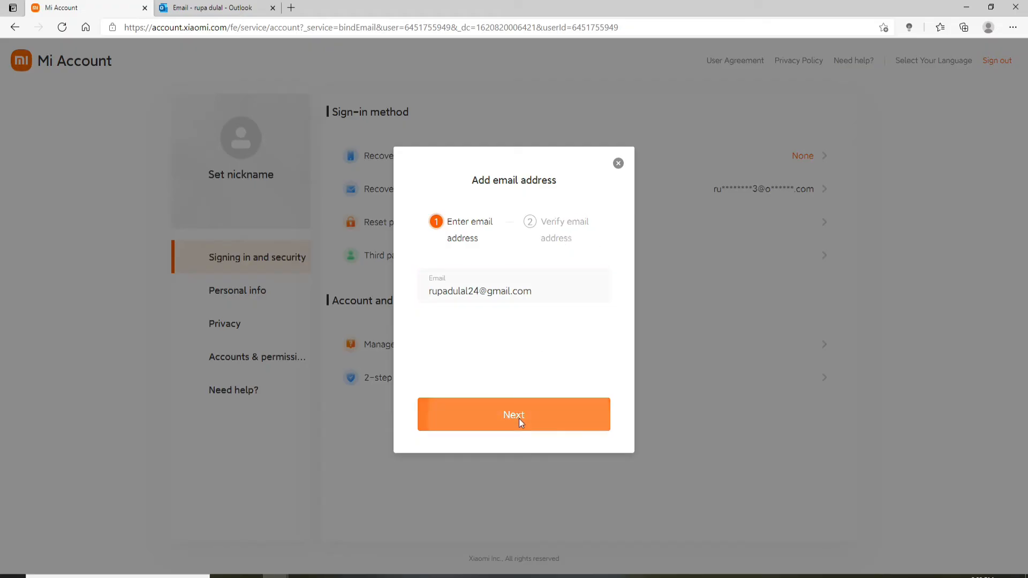
left_click(514, 414)
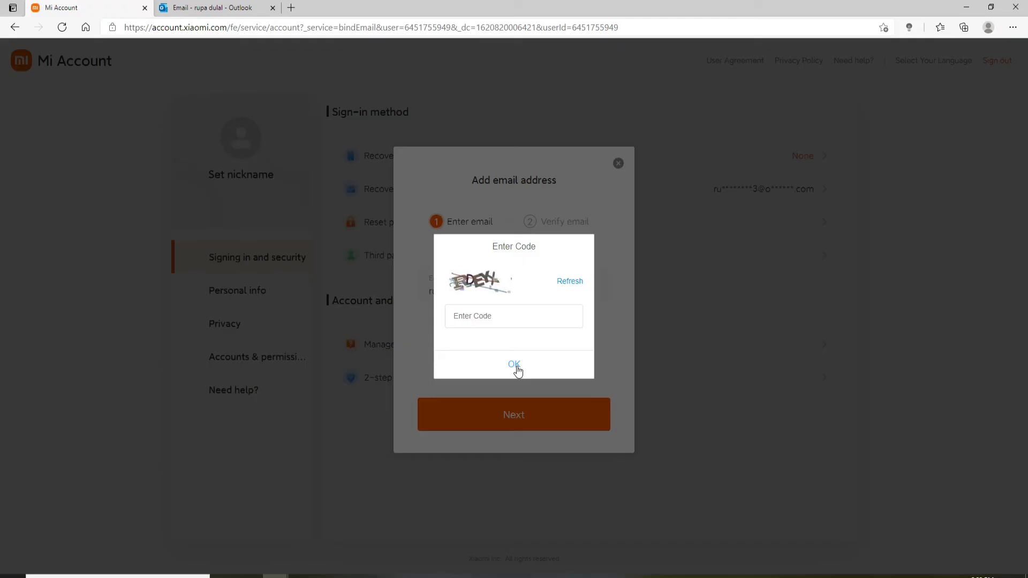
mouse_move(692, 322)
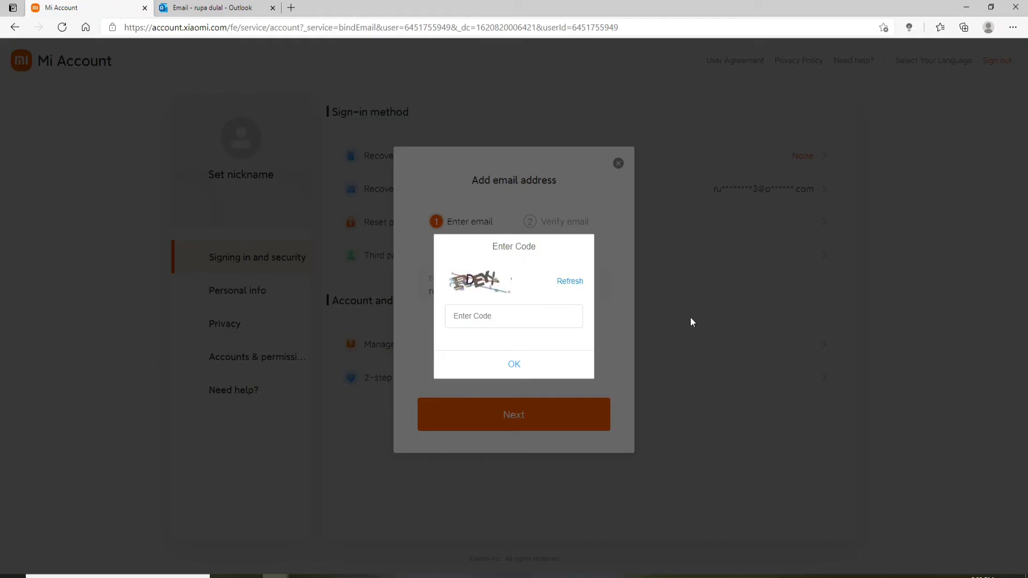
left_click(514, 365)
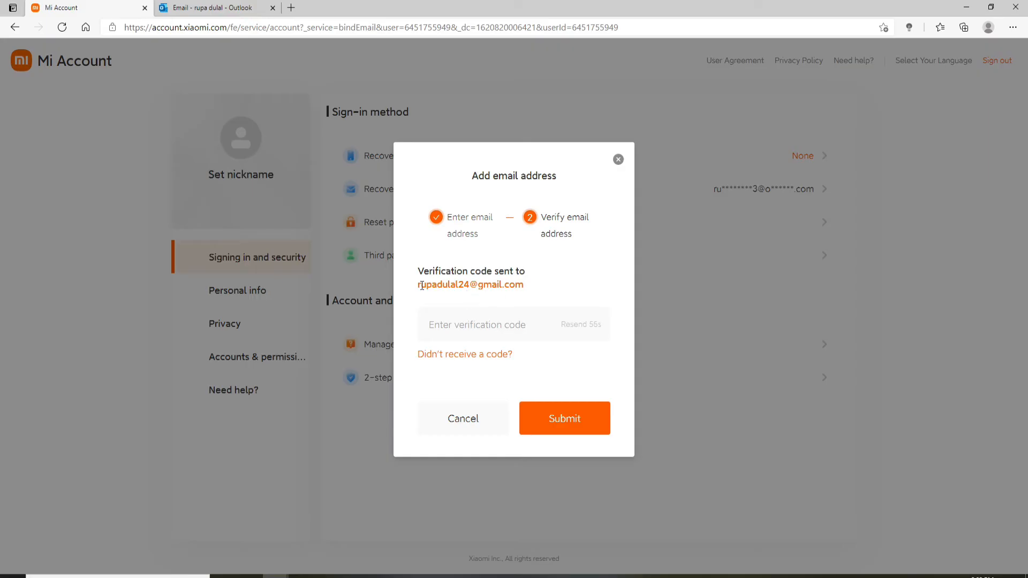
mouse_move(467, 324)
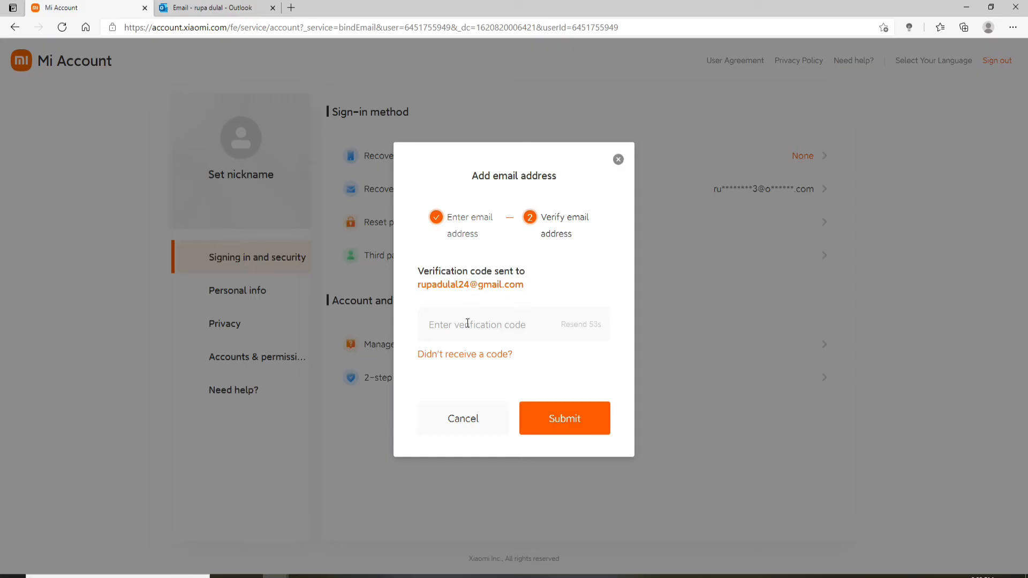
- Select the new verification code in the Gmail message
left_click(216, 7)
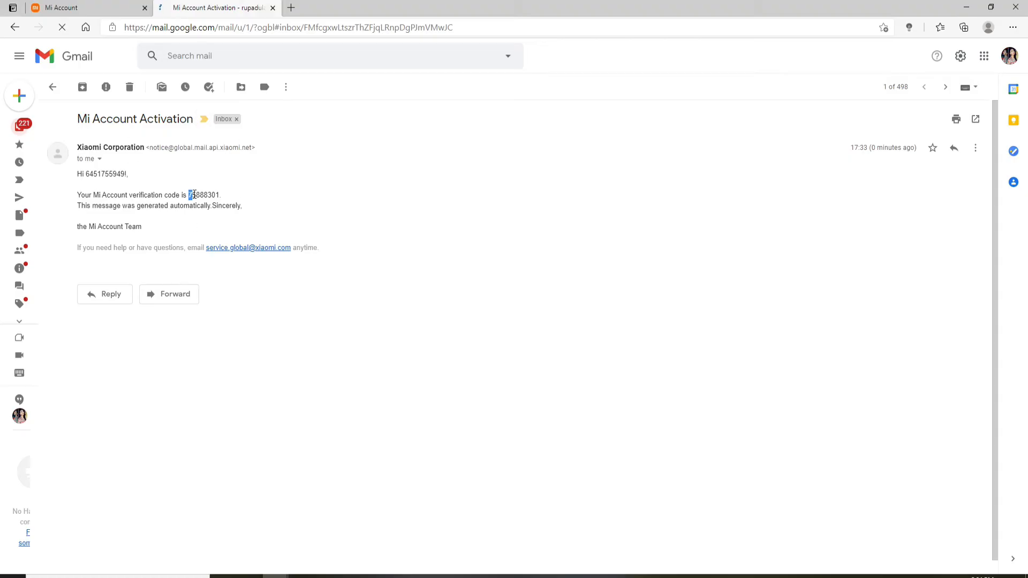
double_click(204, 195)
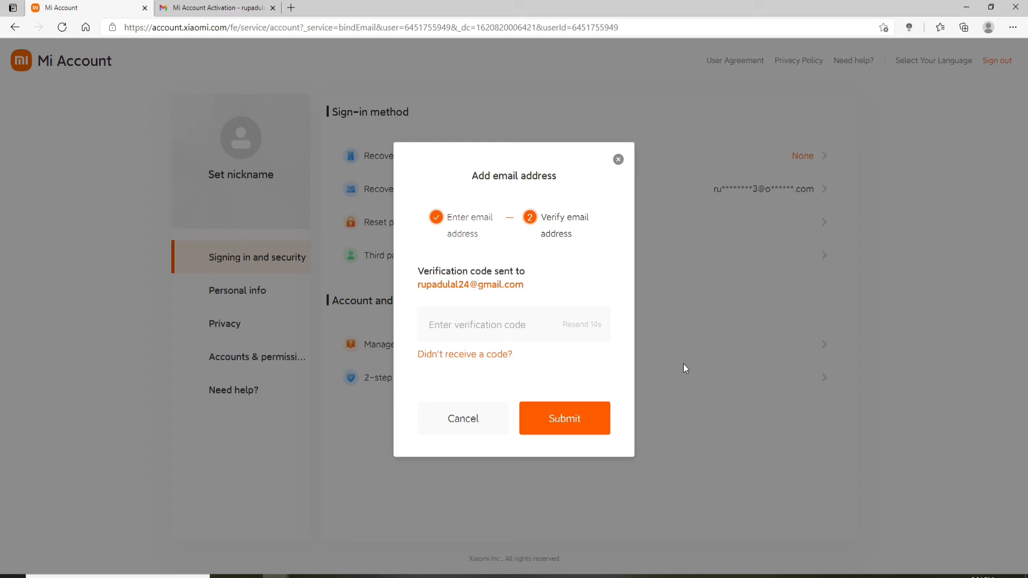
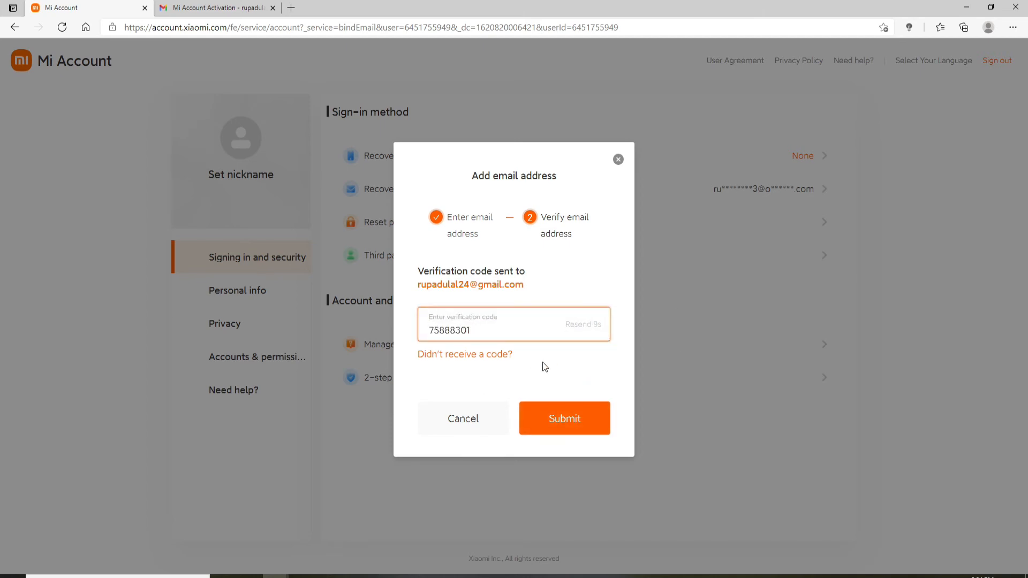
mouse_move(468, 366)
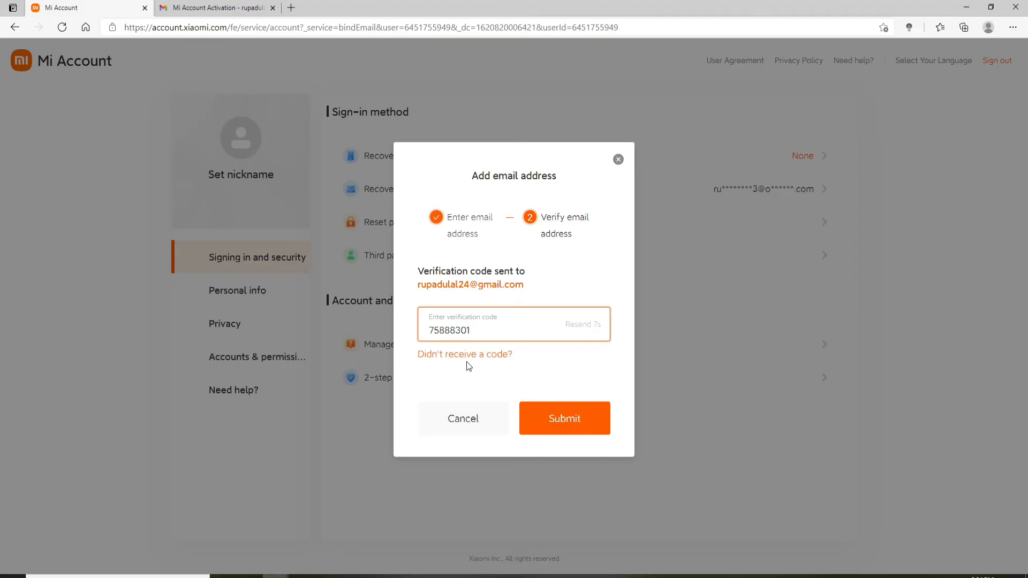
mouse_move(465, 360)
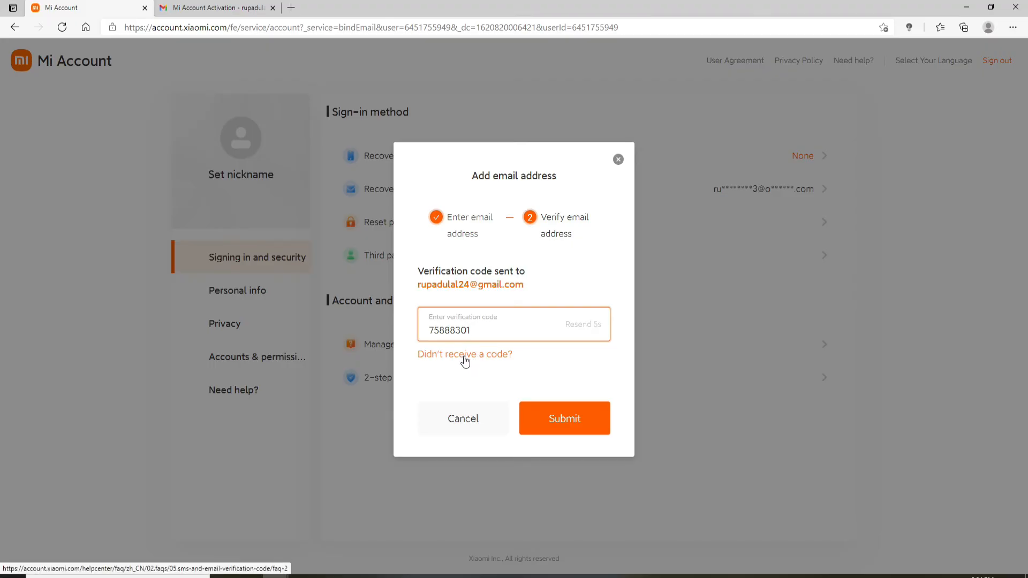
mouse_move(579, 387)
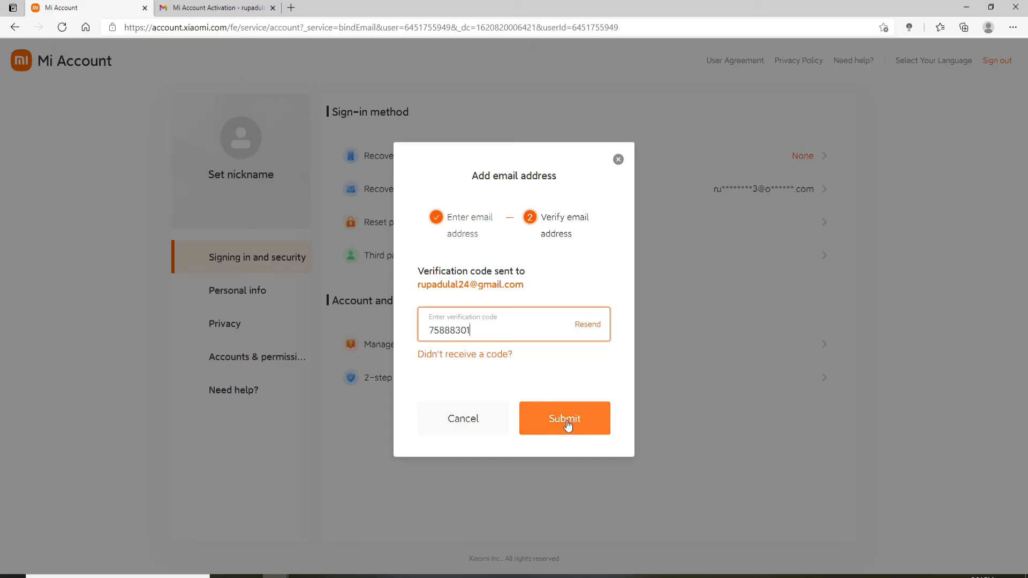
left_click(563, 418)
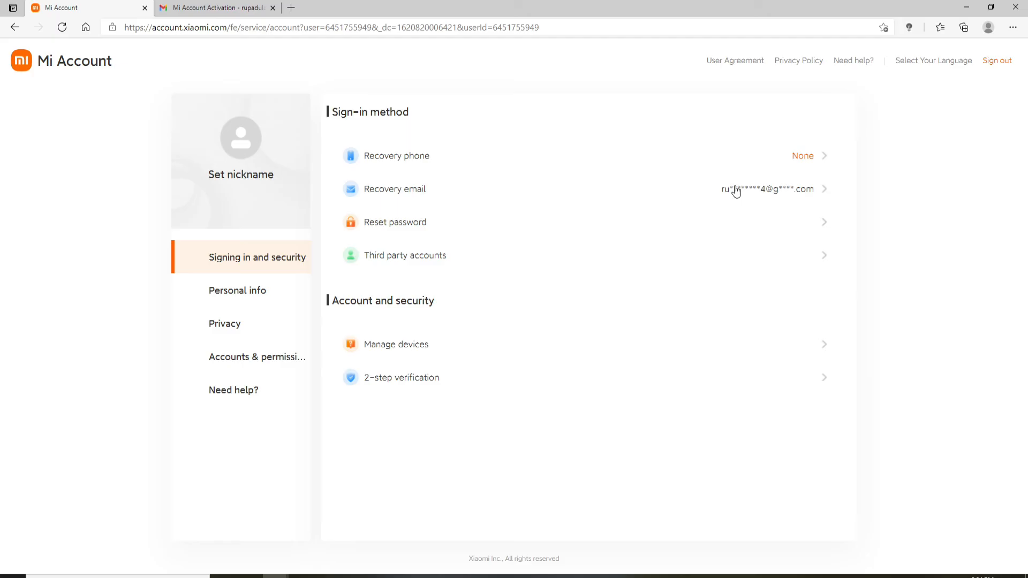
mouse_move(752, 195)
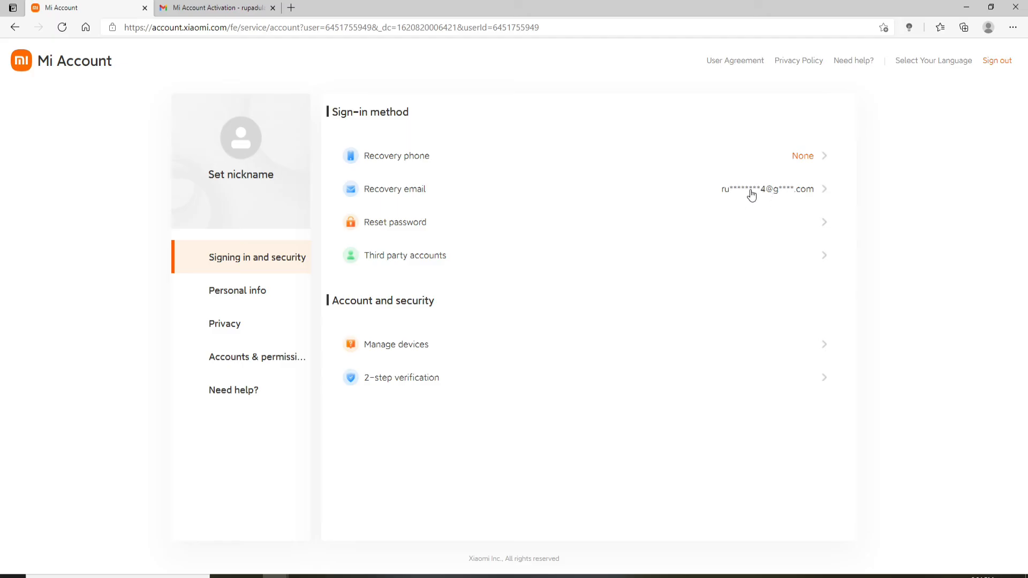